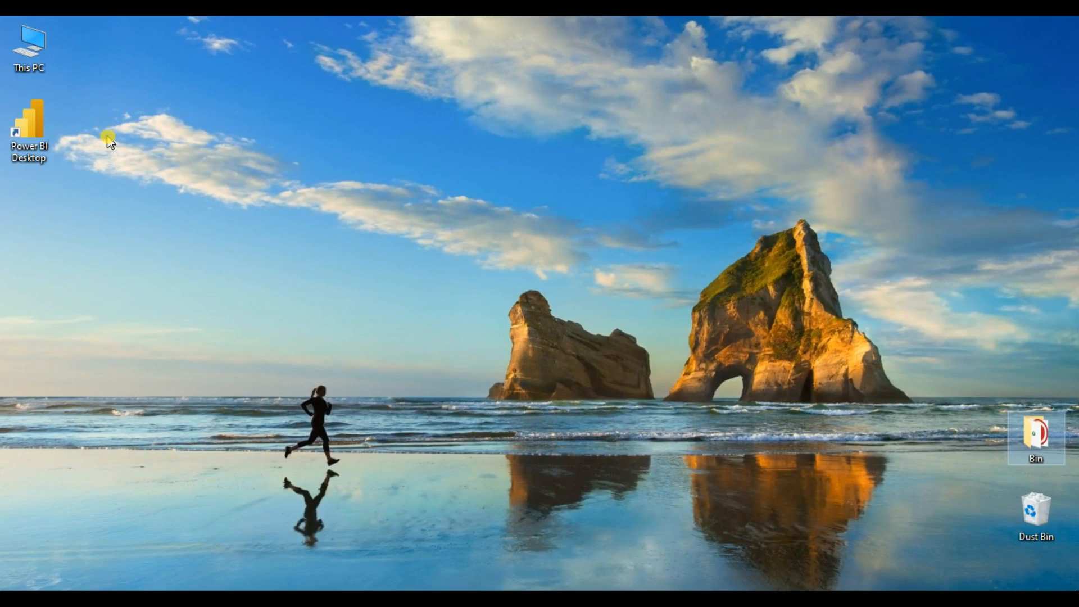
pyautogui.moveTo(114, 135)
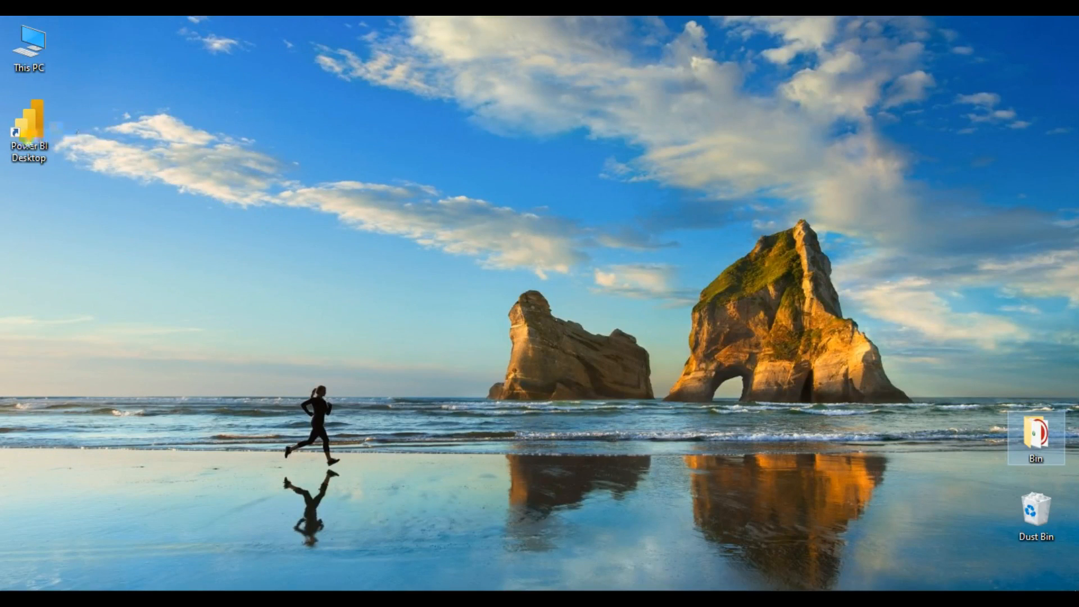
pyautogui.moveTo(30, 127)
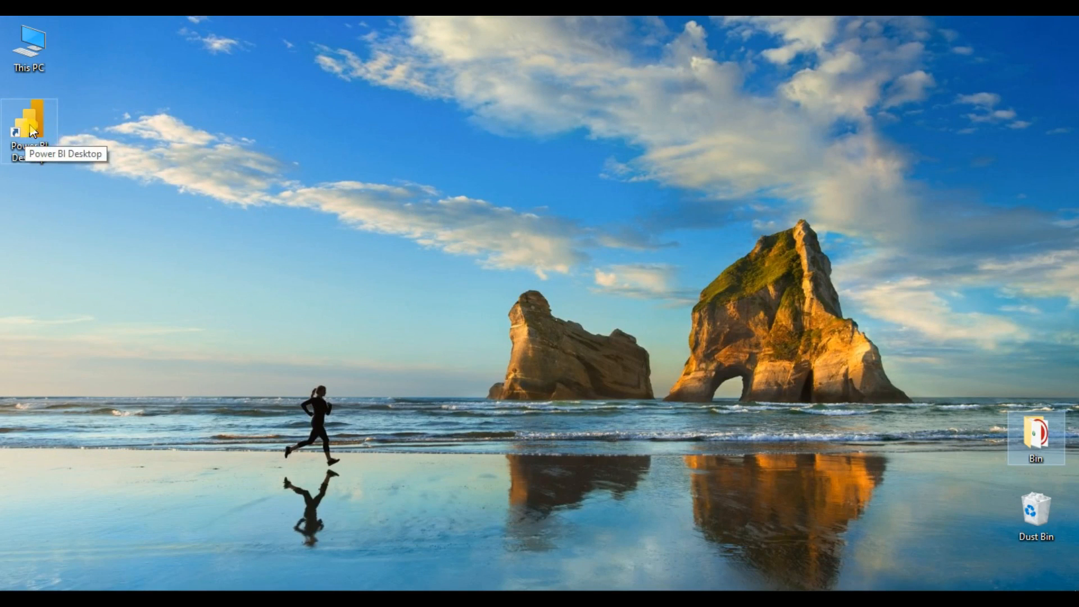
# Step: Launch Power BI Desktop from the desktop shortcut and close its welcome splash screen
pyautogui.rightClick(29, 127)
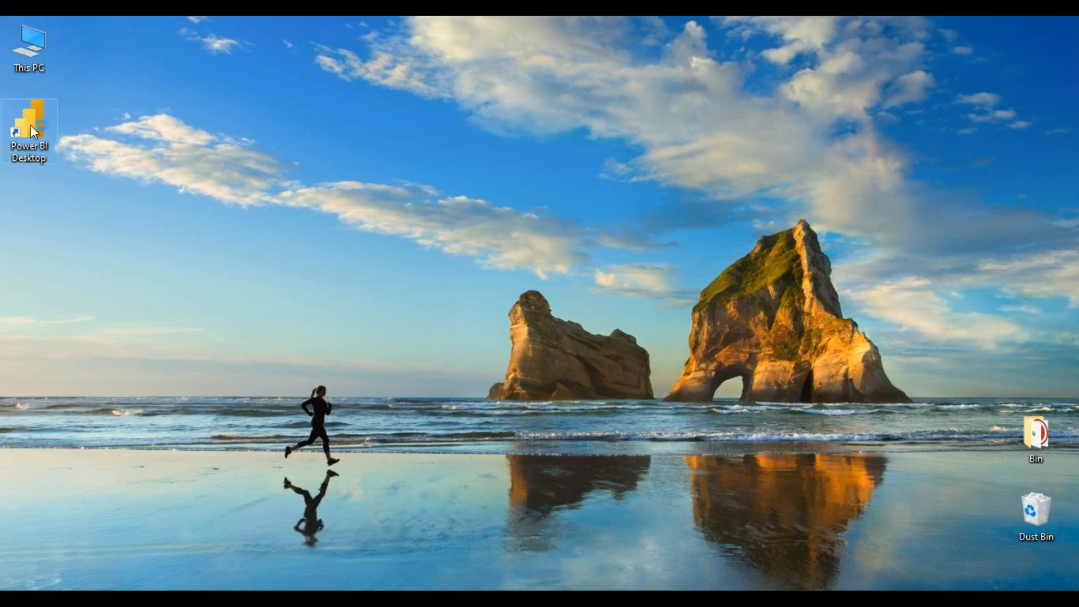
pyautogui.doubleClick(27, 130)
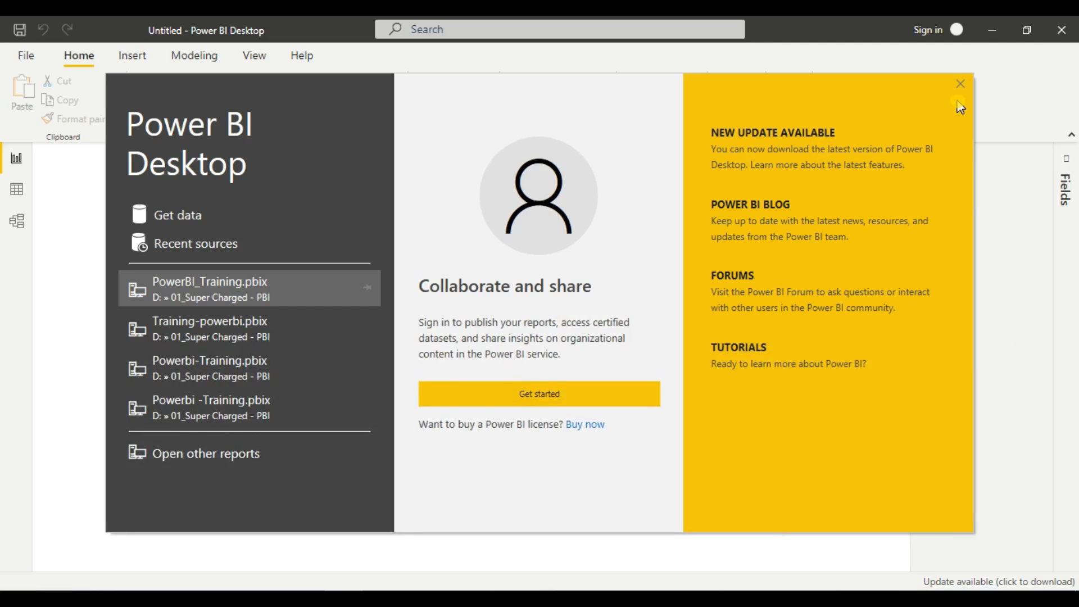
pyautogui.moveTo(959, 88)
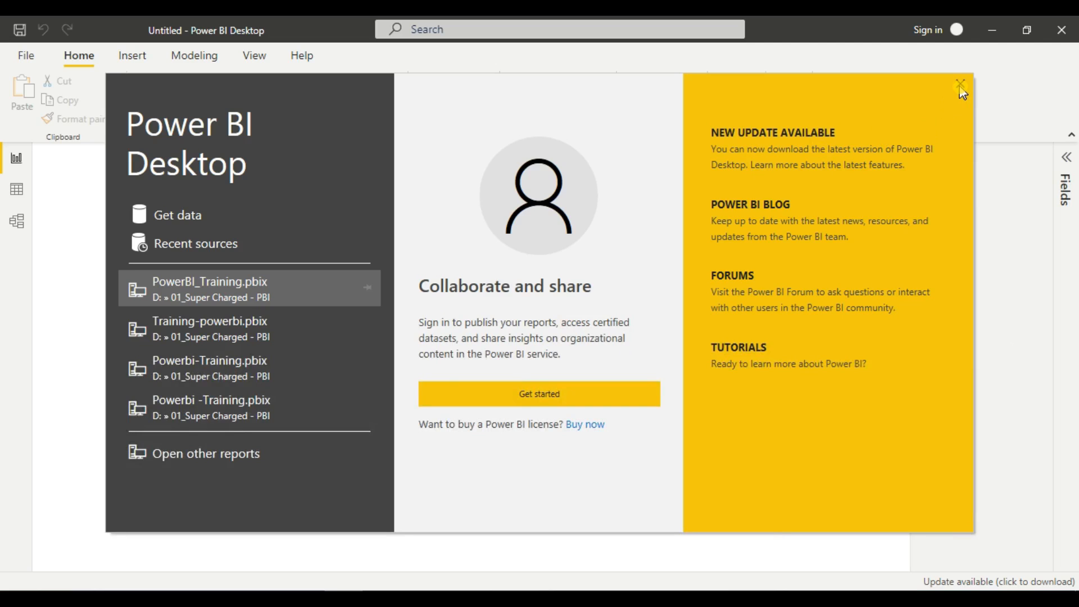
pyautogui.click(960, 84)
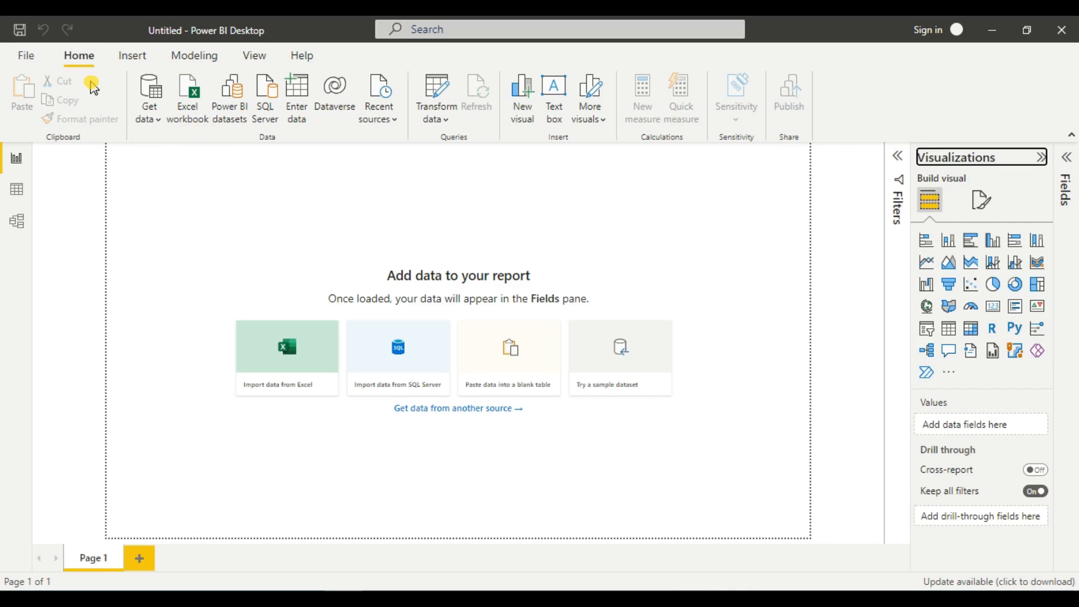
pyautogui.moveTo(26, 57)
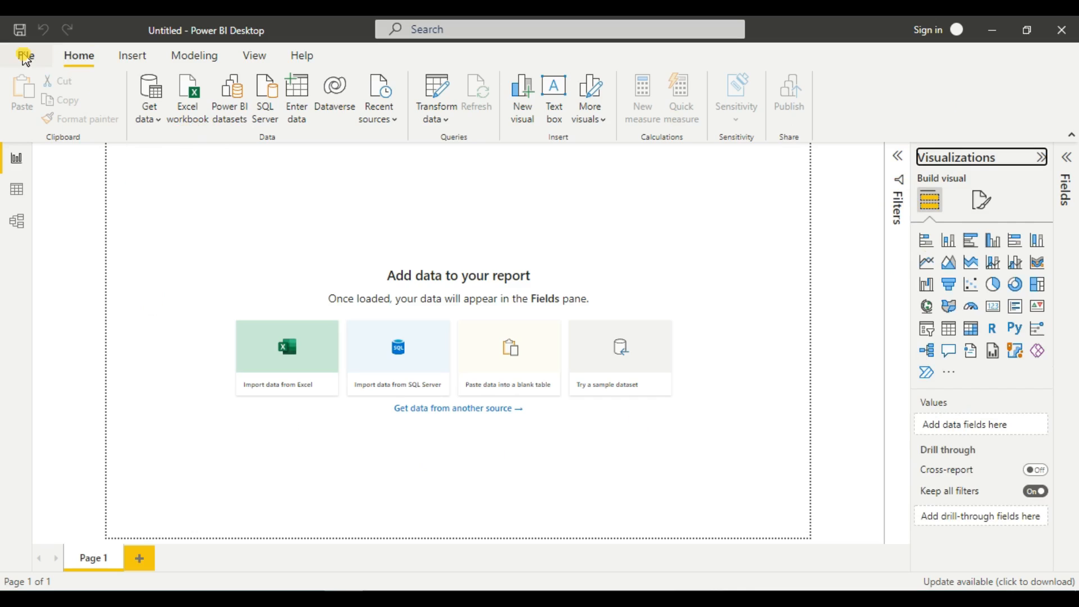
pyautogui.moveTo(78, 56)
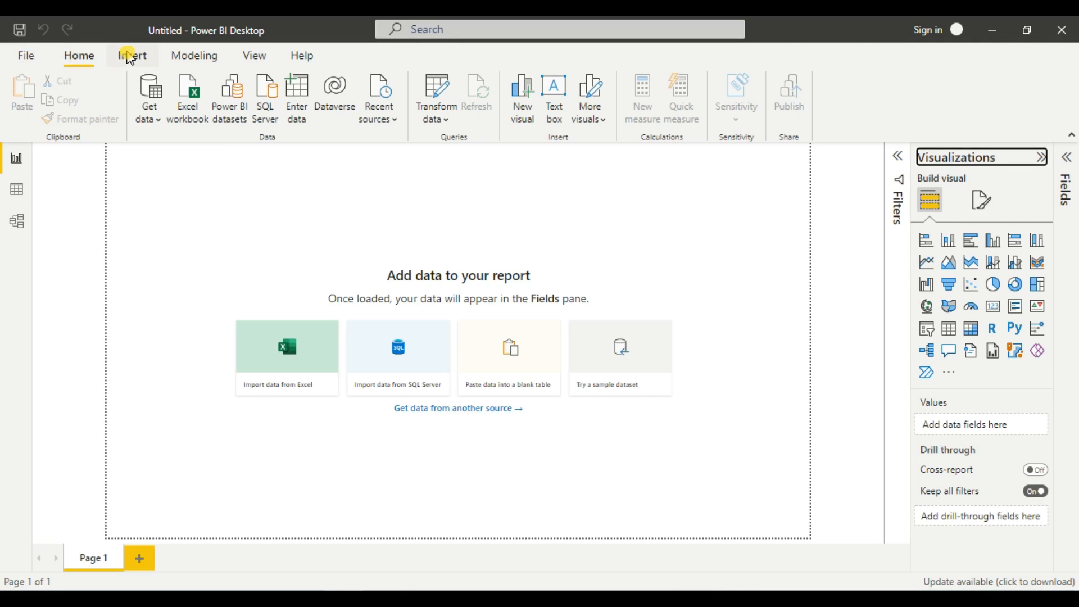
pyautogui.moveTo(195, 56)
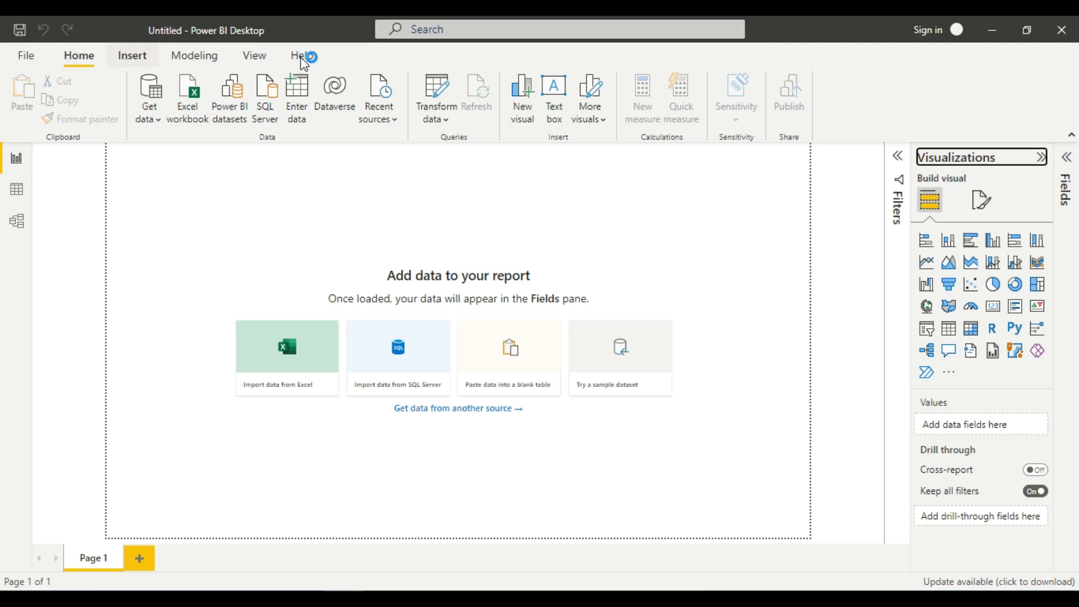
# Step: Show the Insert ribbon with its page, visual and element options
pyautogui.click(132, 56)
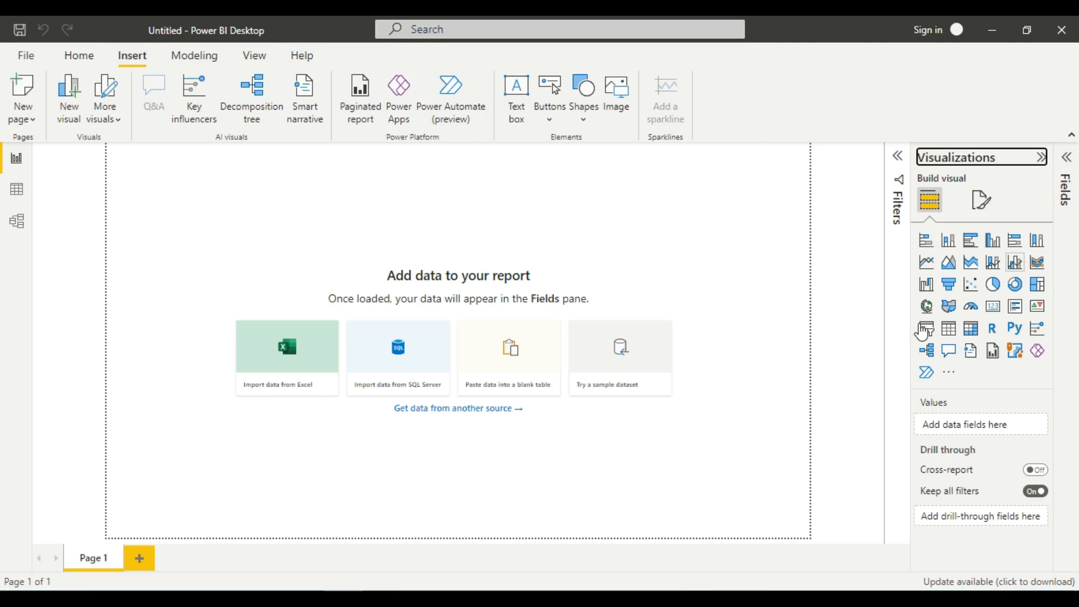
pyautogui.moveTo(784, 268)
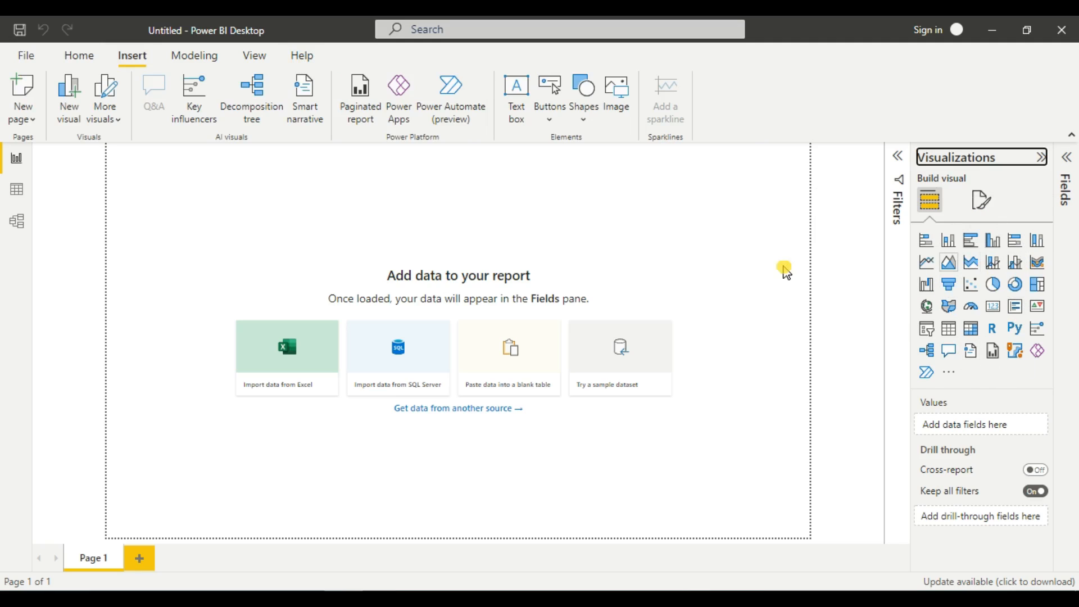
pyautogui.moveTo(17, 157)
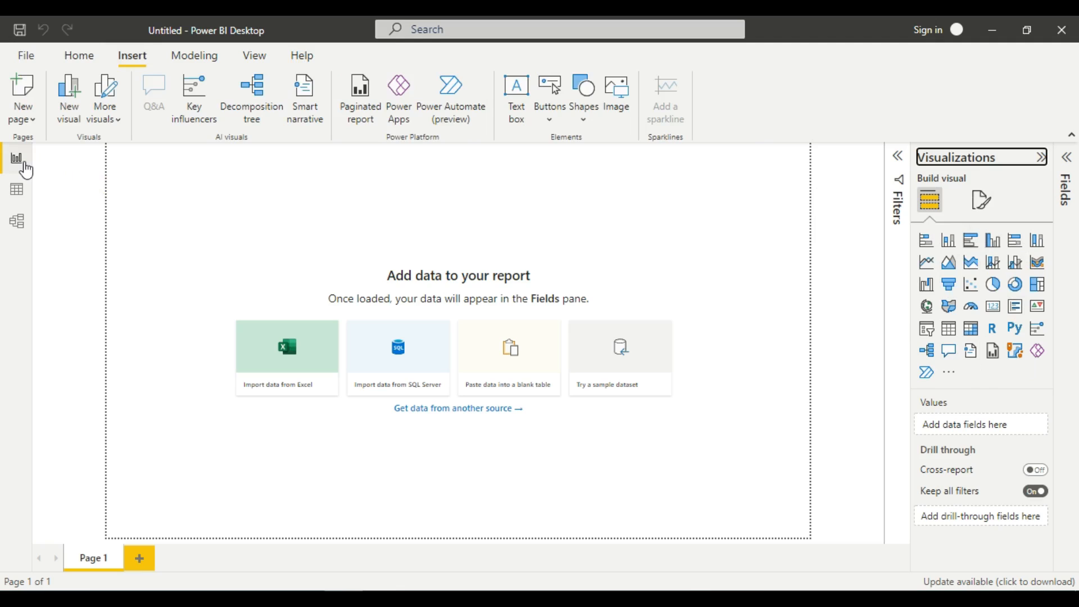
pyautogui.moveTo(17, 198)
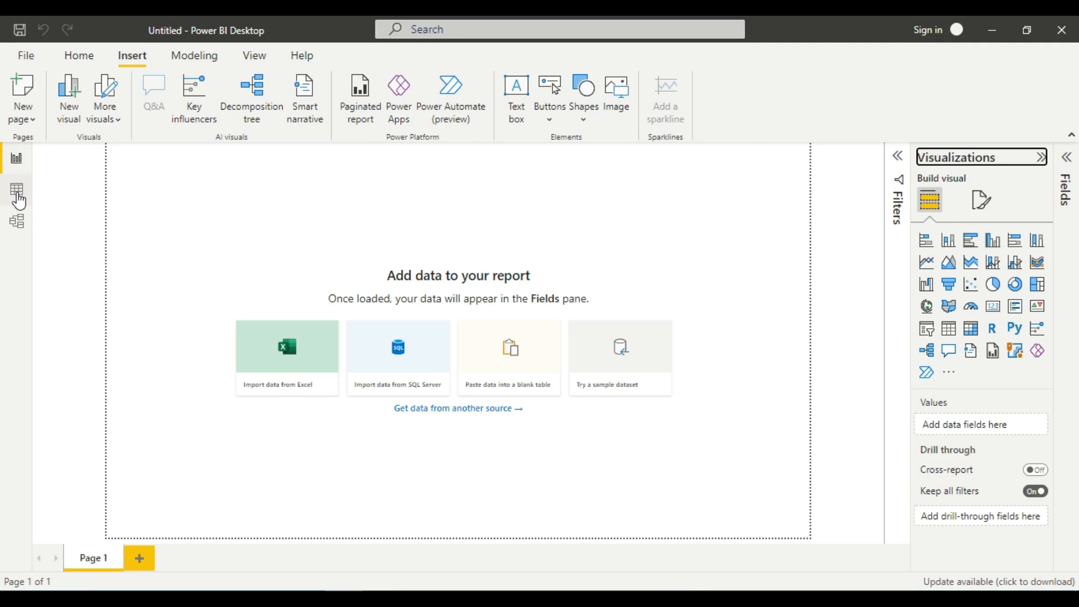
pyautogui.moveTo(16, 224)
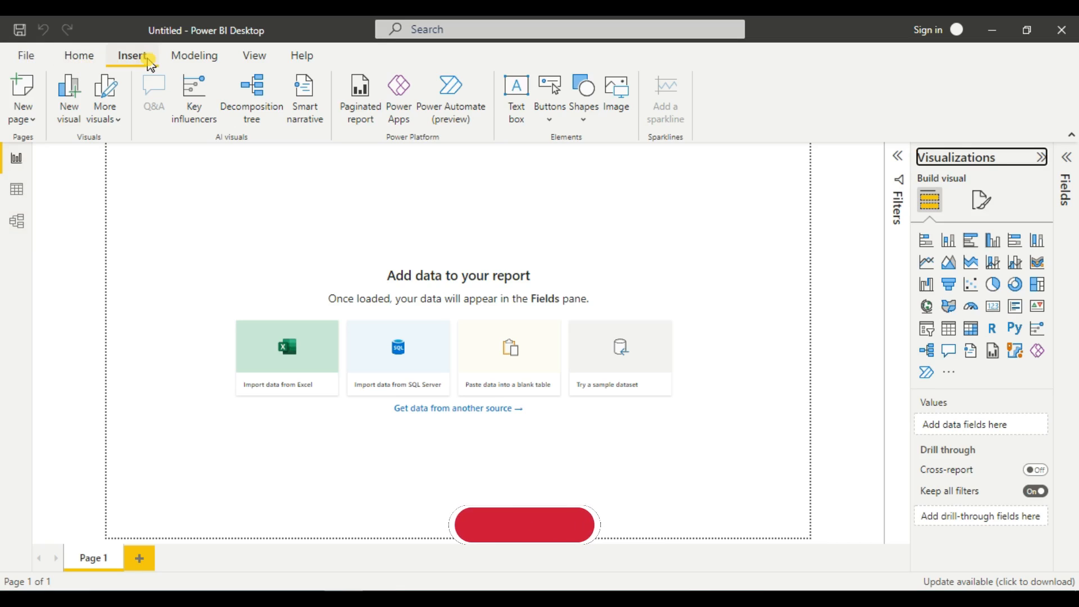
pyautogui.moveTo(485, 137)
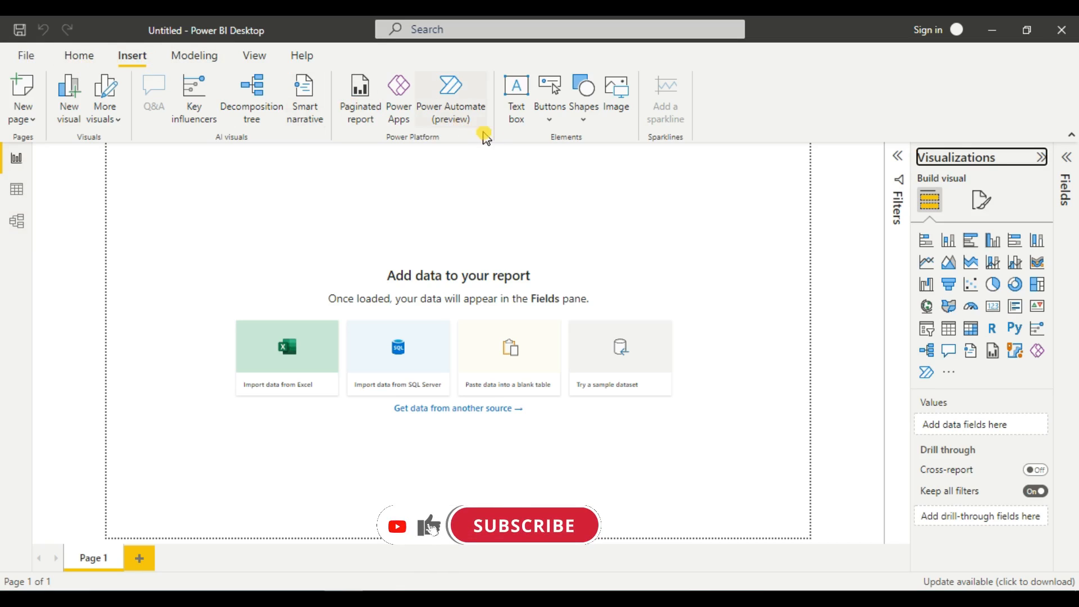
pyautogui.moveTo(203, 201)
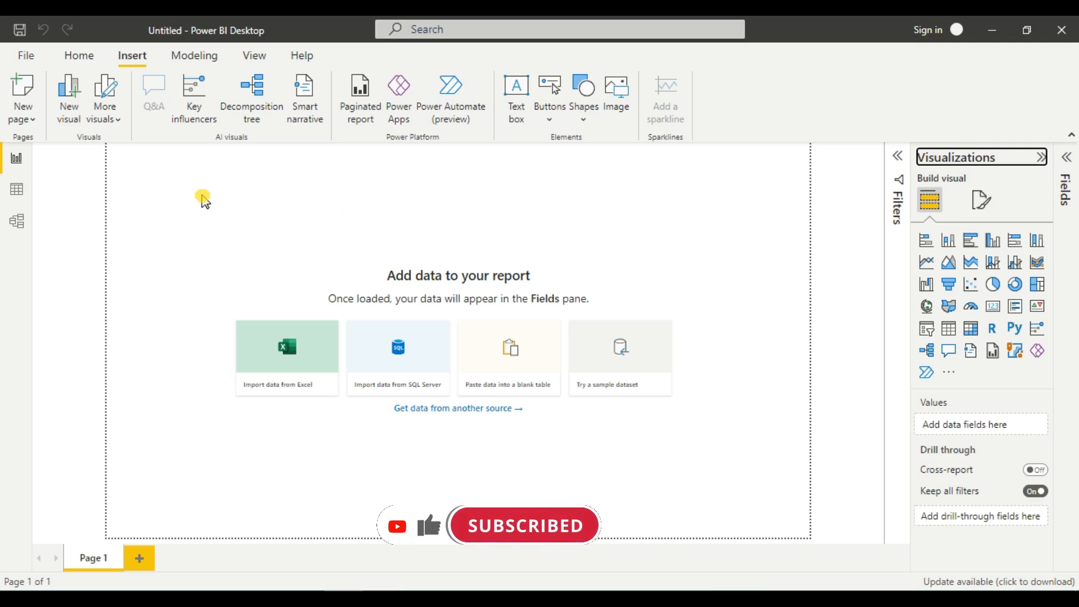
pyautogui.moveTo(68, 127)
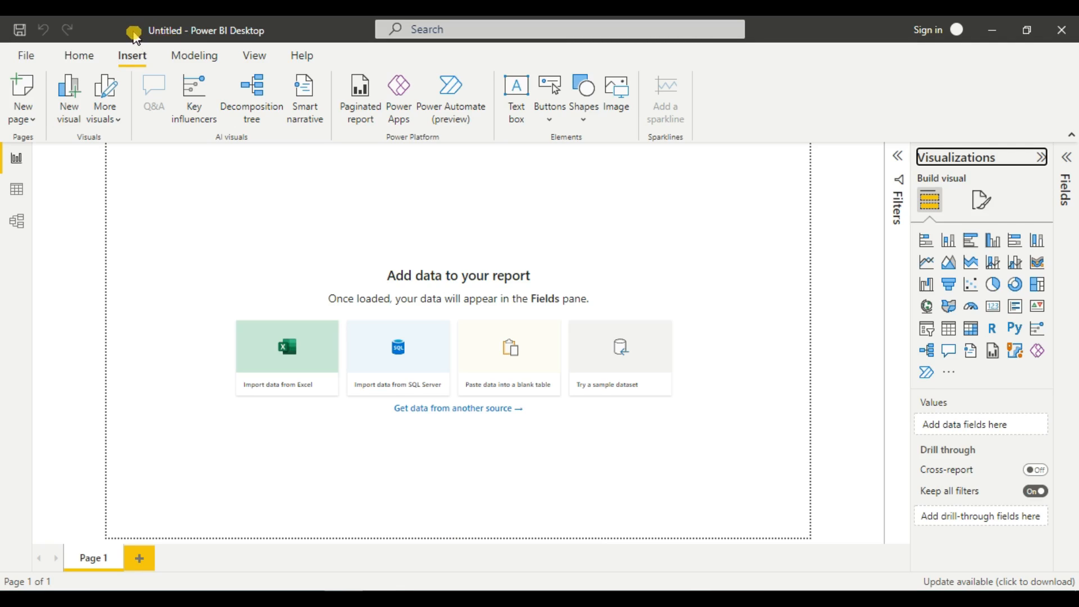
pyautogui.moveTo(45, 145)
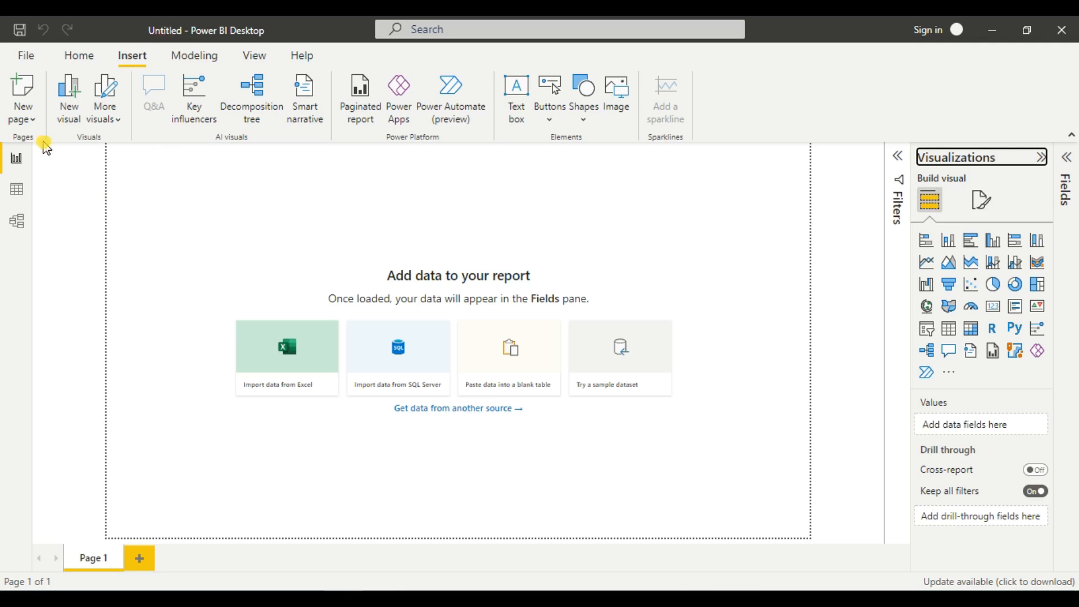
pyautogui.moveTo(20, 29)
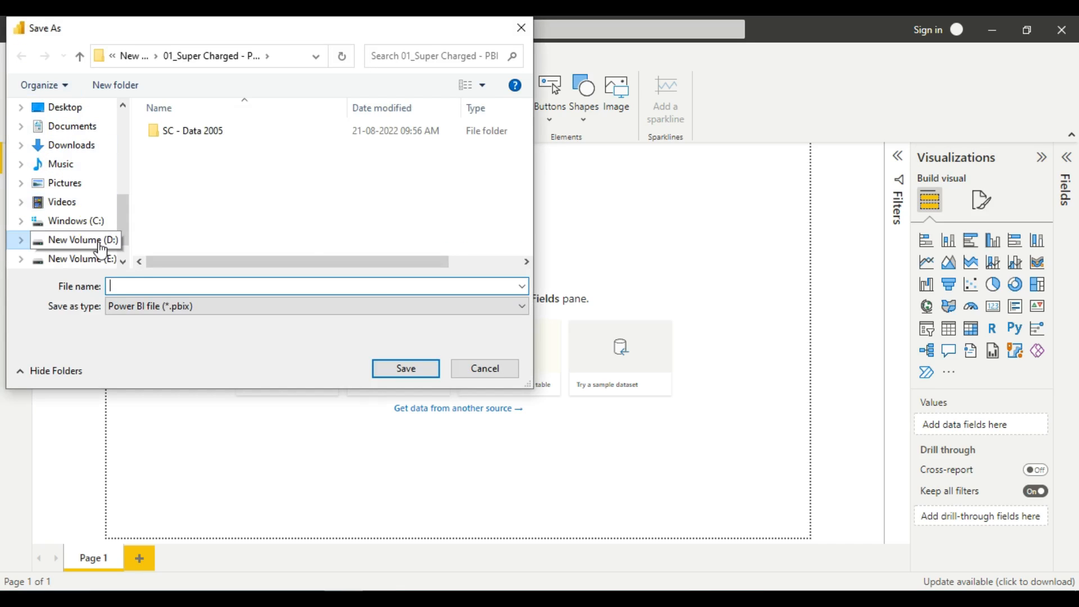
# Step: Save the report as Power-BI_Training in D:\01_Super Charged - PBI
pyautogui.click(84, 239)
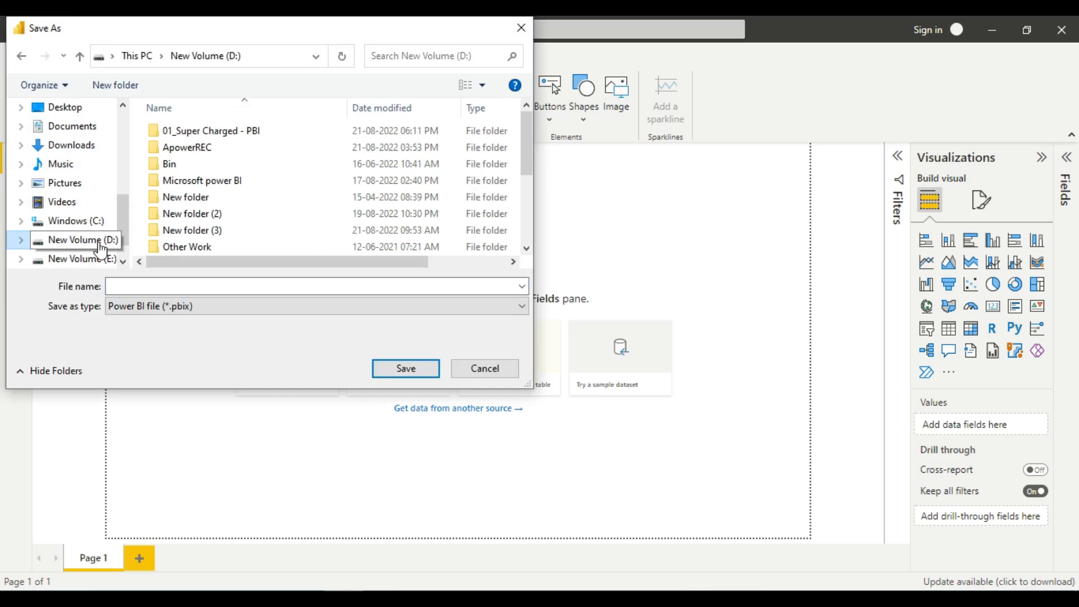
pyautogui.doubleClick(213, 131)
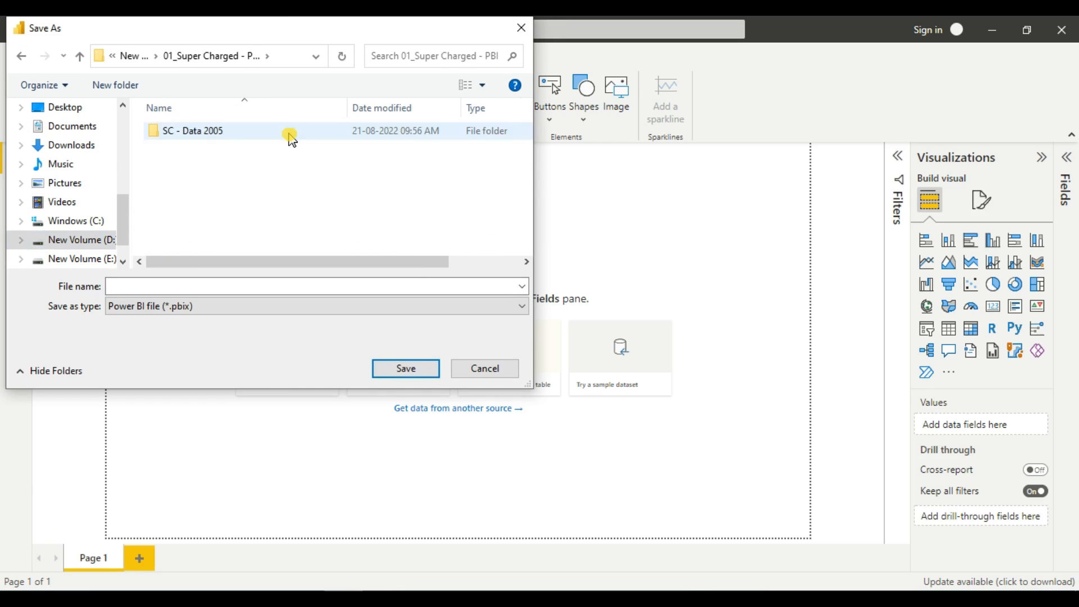
pyautogui.click(315, 287)
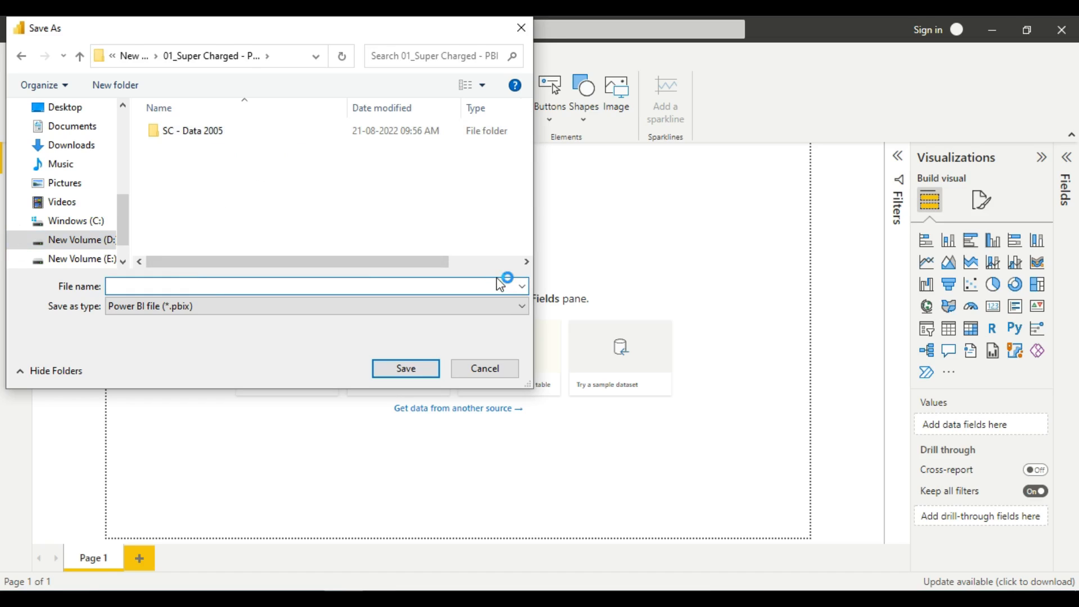
pyautogui.write('power-B')
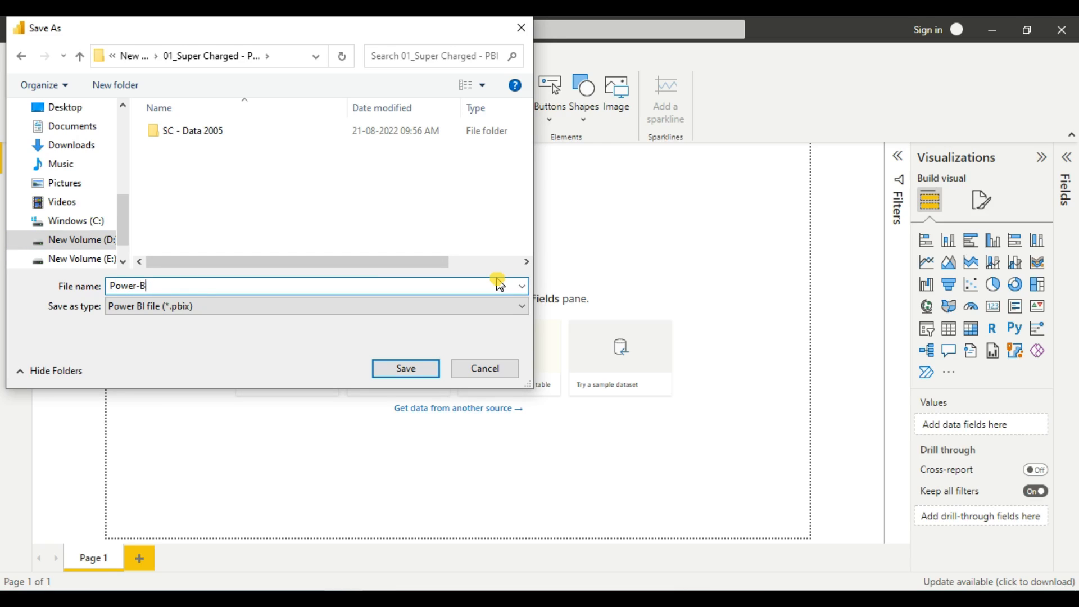
pyautogui.write('I_')
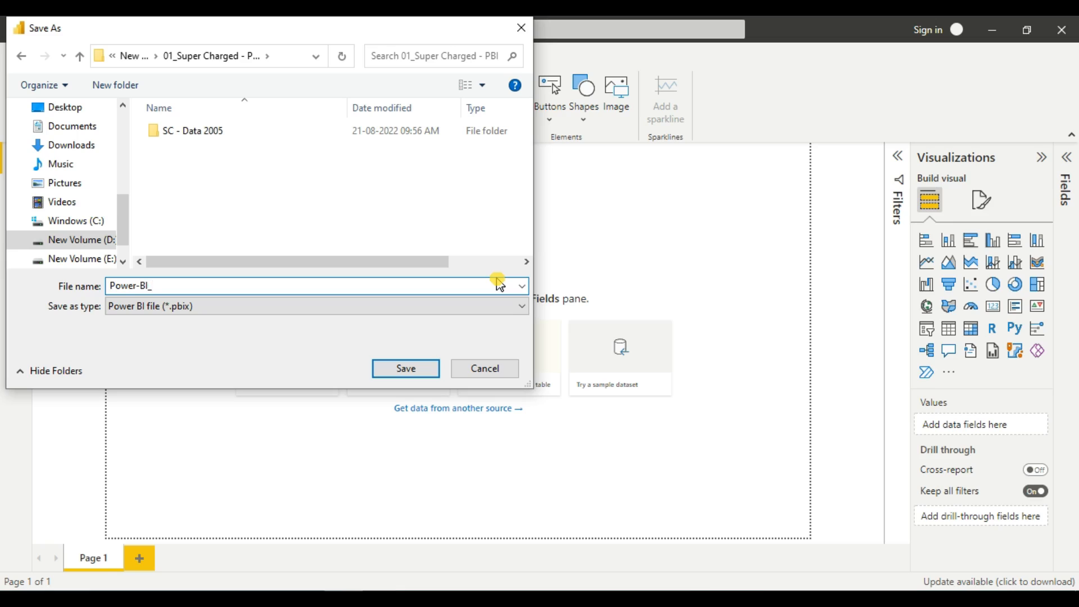
pyautogui.write('Training')
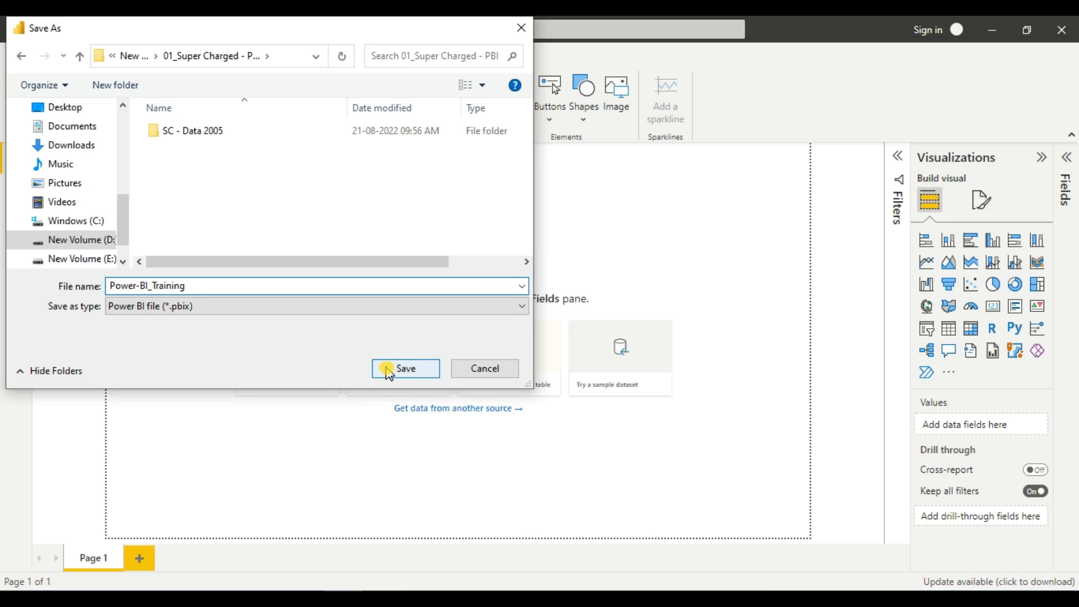
pyautogui.click(405, 369)
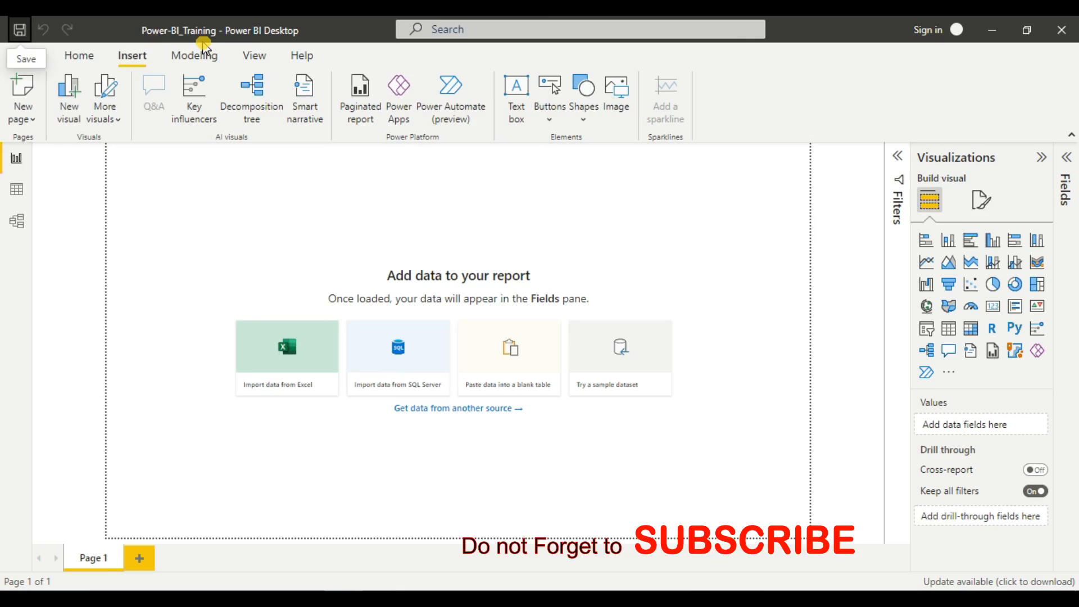
pyautogui.moveTo(336, 449)
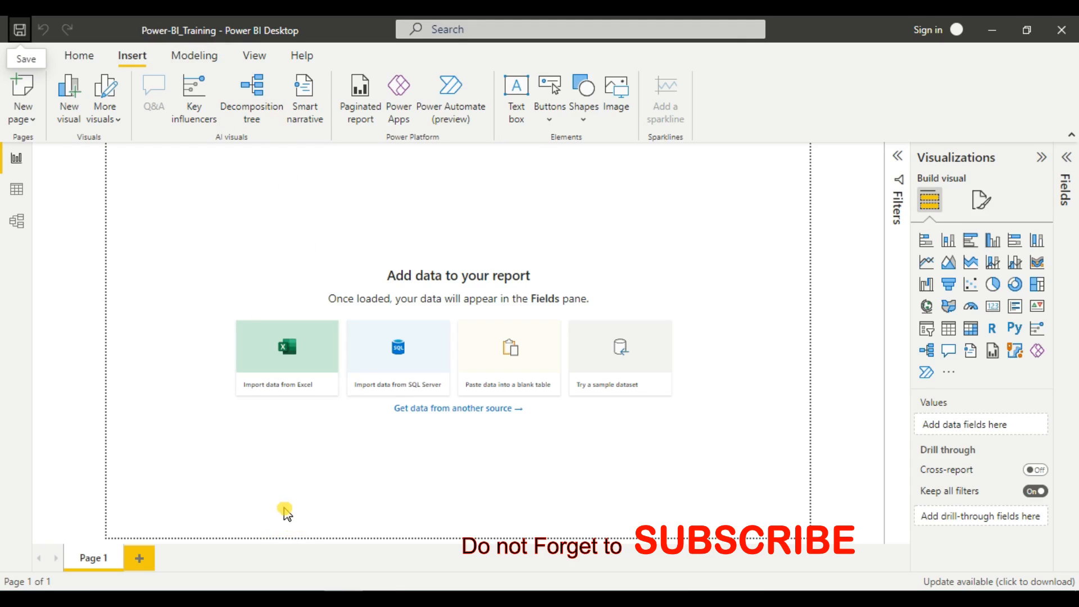
pyautogui.moveTo(206, 332)
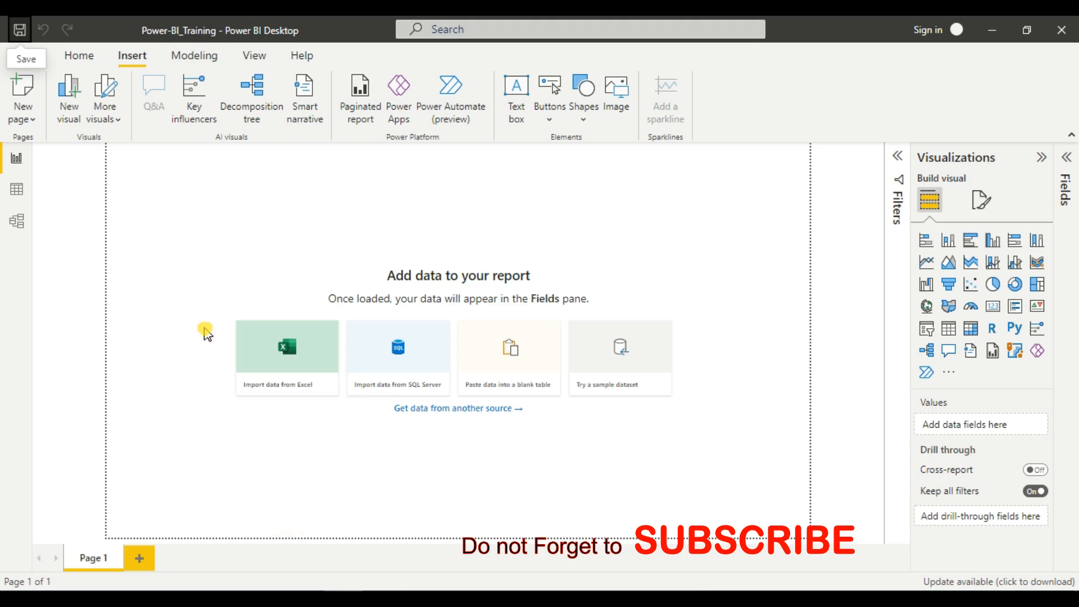